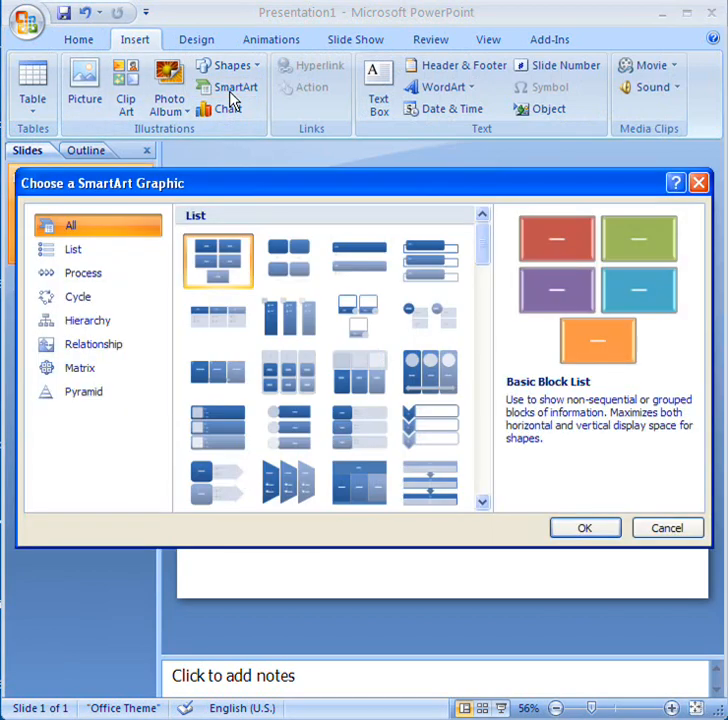
# Insert a Horizontal Hierarchy SmartArt from the Hierarchy category onto the slide.
pyautogui.click(87, 320)
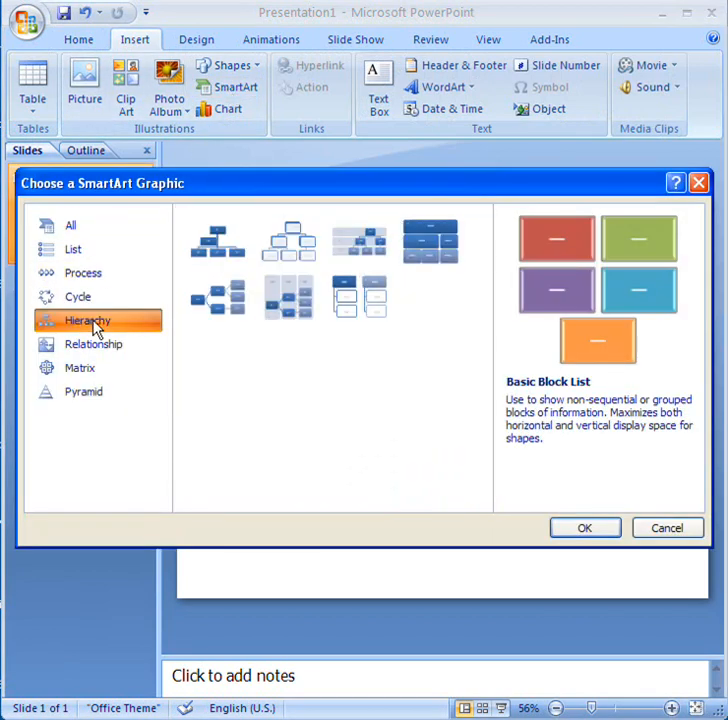
pyautogui.moveTo(218, 300)
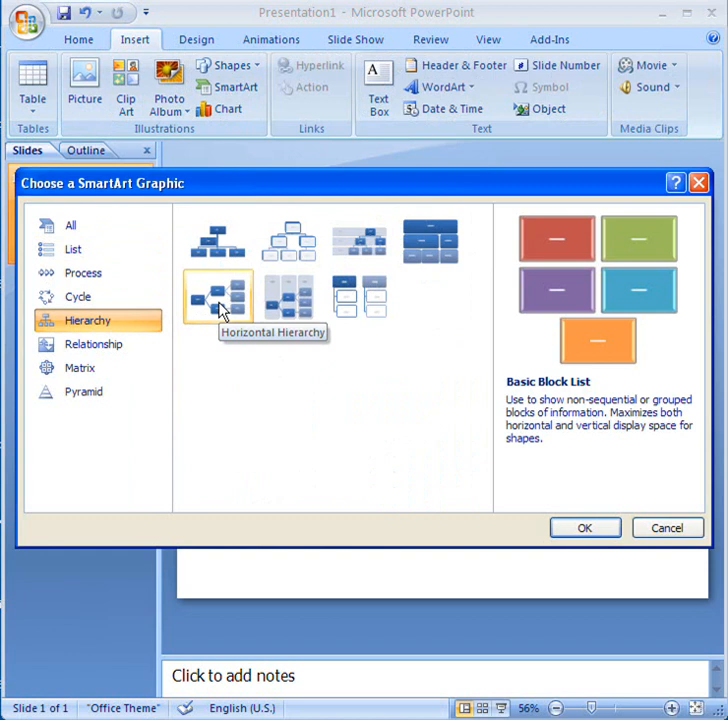
pyautogui.click(218, 296)
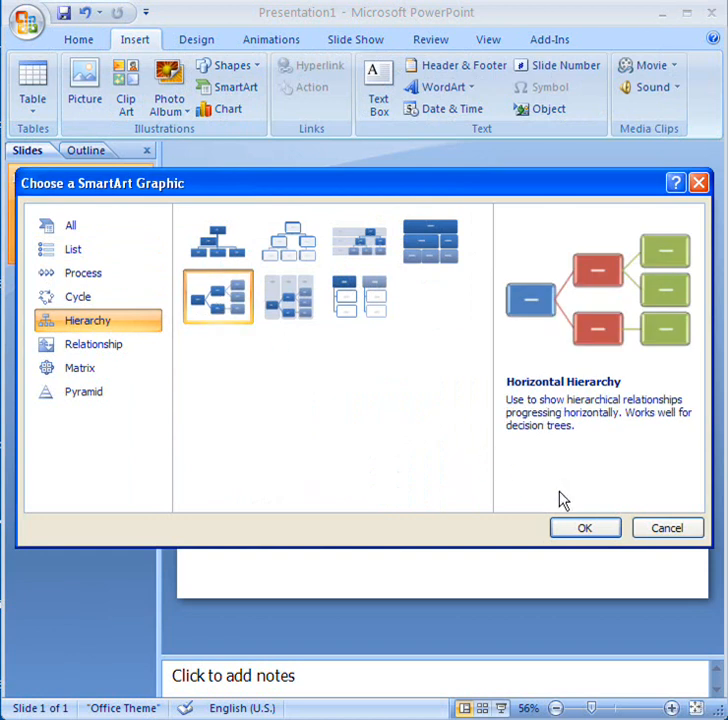
pyautogui.click(584, 527)
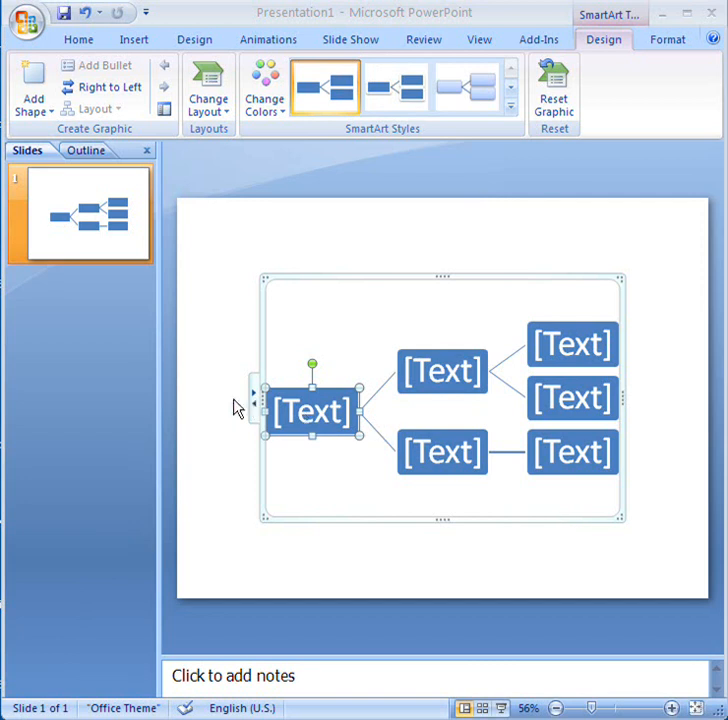
# In the Text Pane, enter Fire Marshall, then Captain and Lieutenant for the first branch.
pyautogui.click(253, 403)
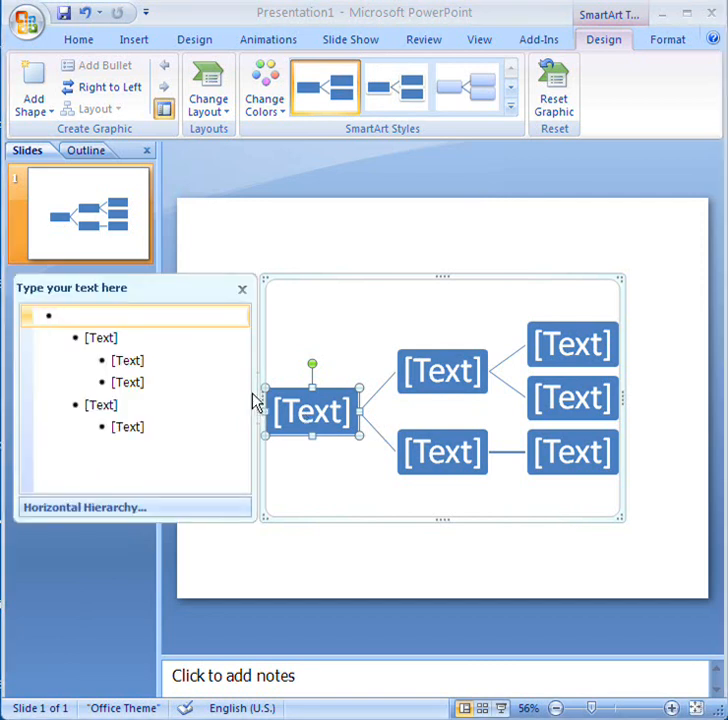
pyautogui.write('F')
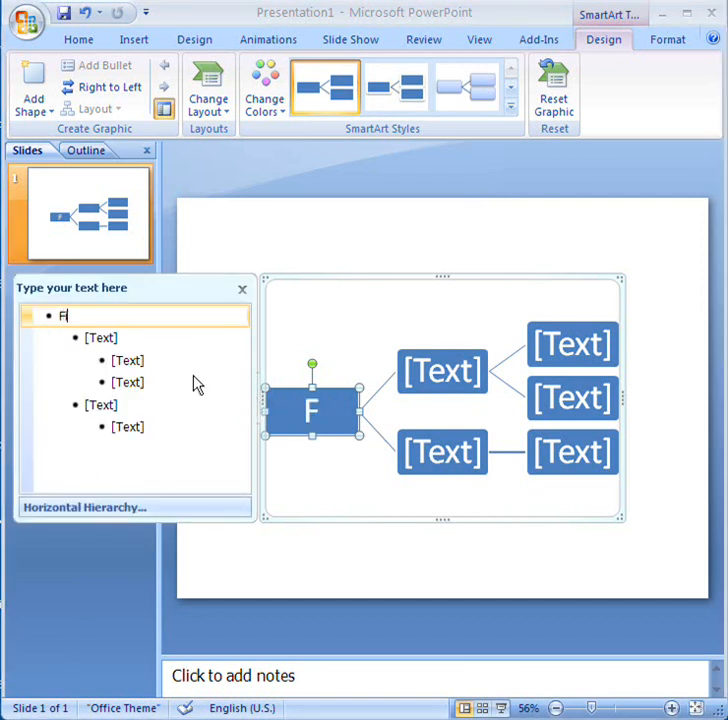
pyautogui.write('ire M')
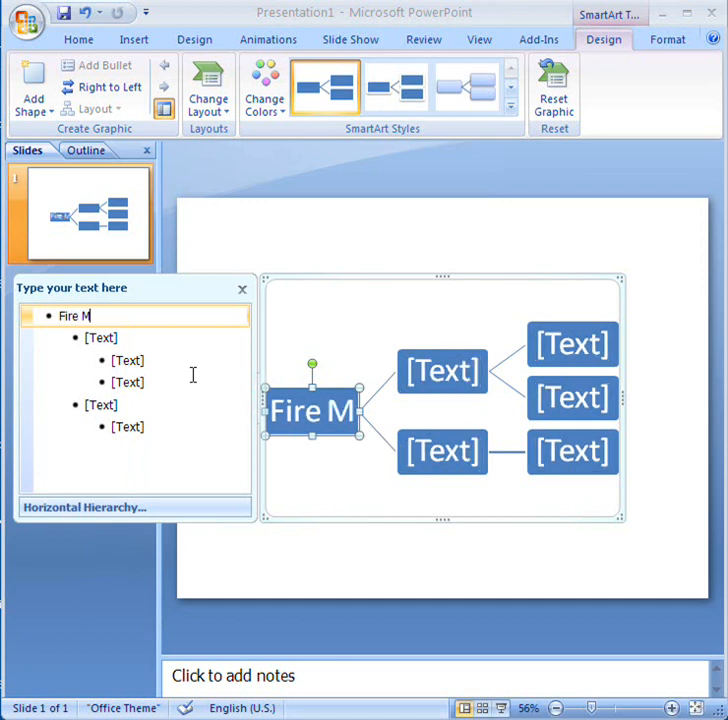
pyautogui.write('arshall')
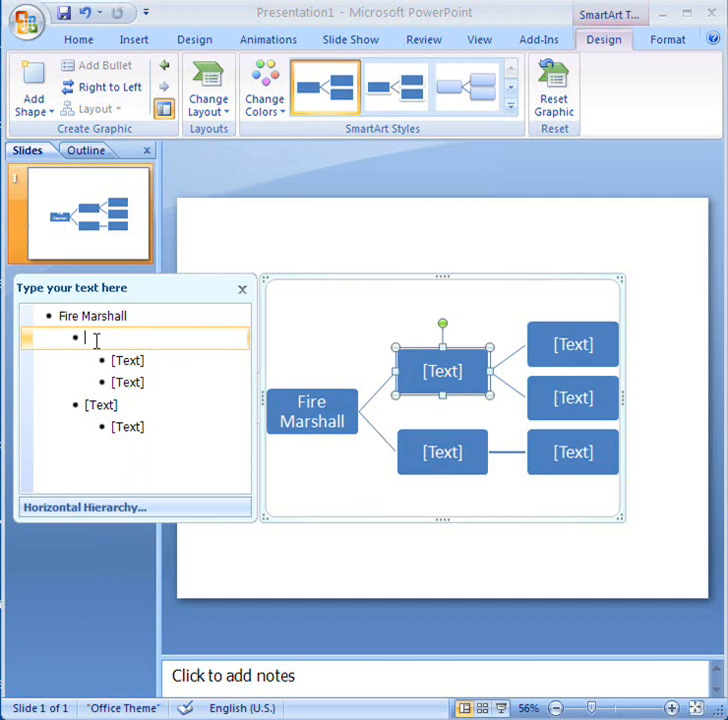
pyautogui.write('Capt')
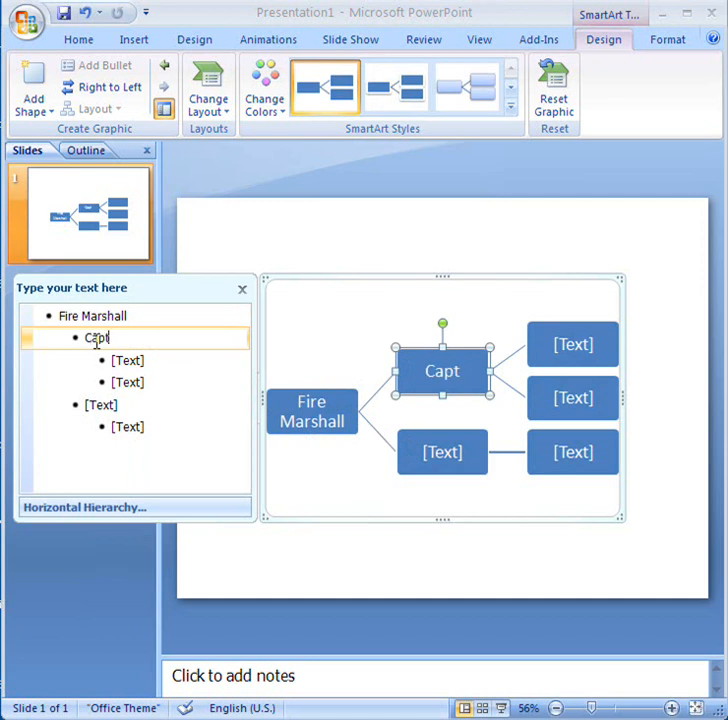
pyautogui.write('ain')
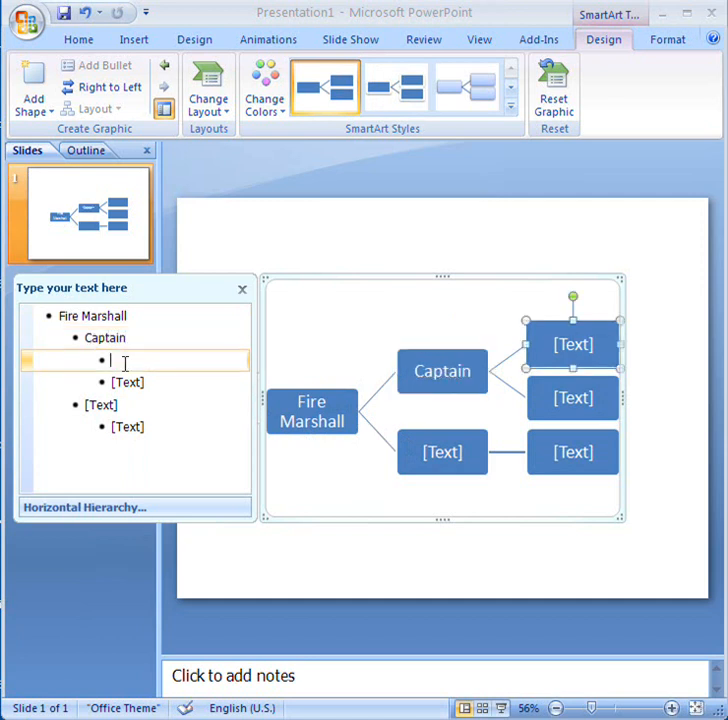
pyautogui.write('Lieutenant')
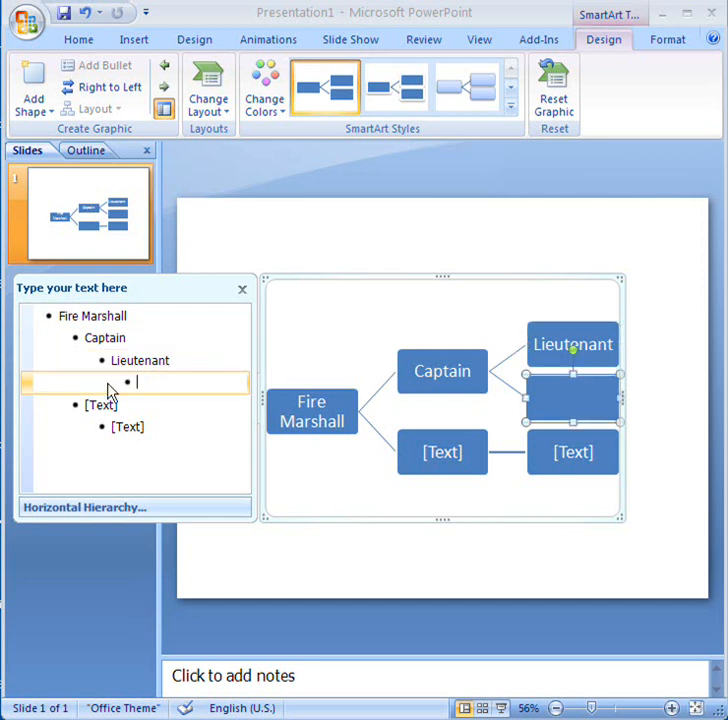
# Add Engineers and Fire Fighters, fill the second Captain branch, and close the Text Pane.
pyautogui.write('En')
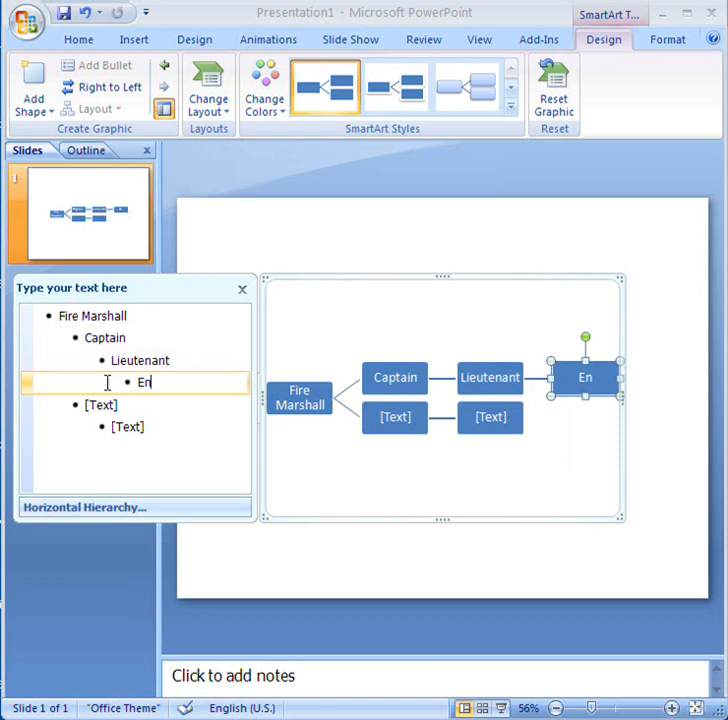
pyautogui.write('gineers')
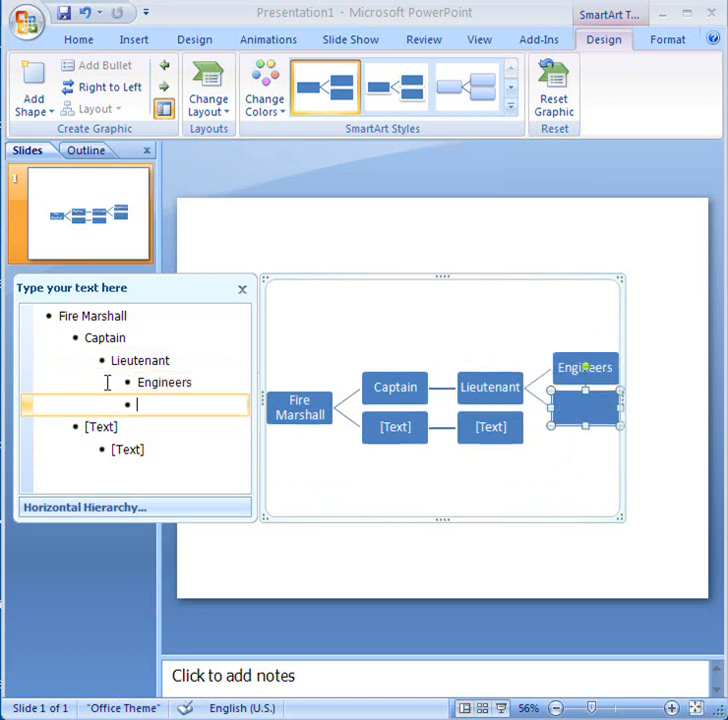
pyautogui.write('Fire F')
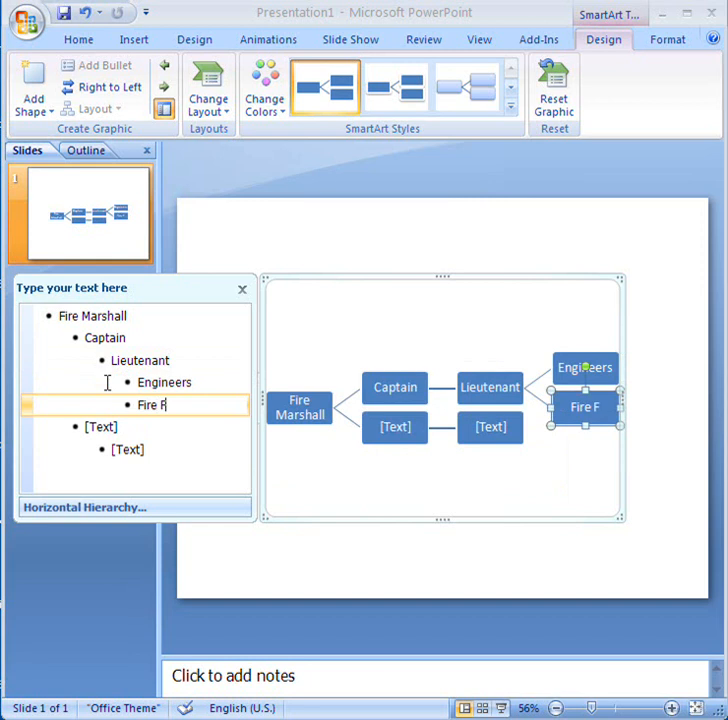
pyautogui.write('ighters')
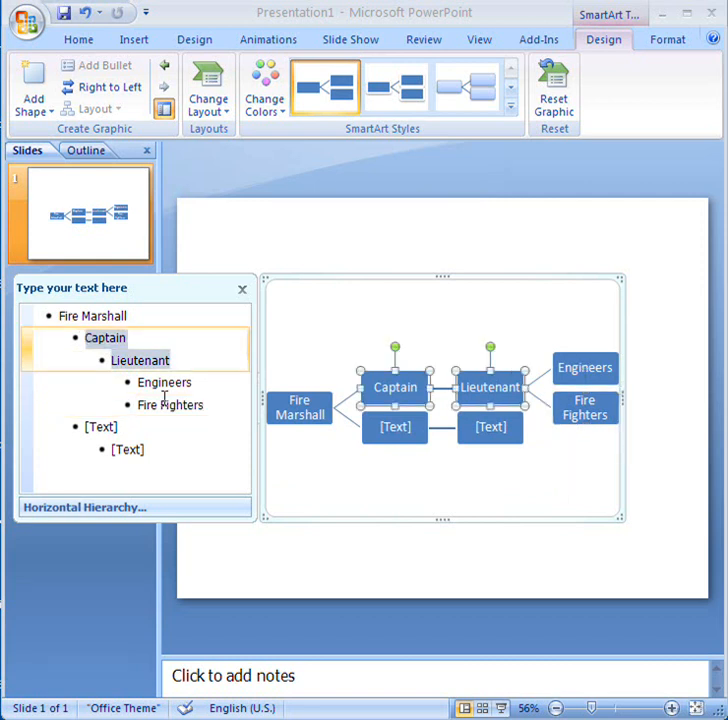
pyautogui.click(585, 367)
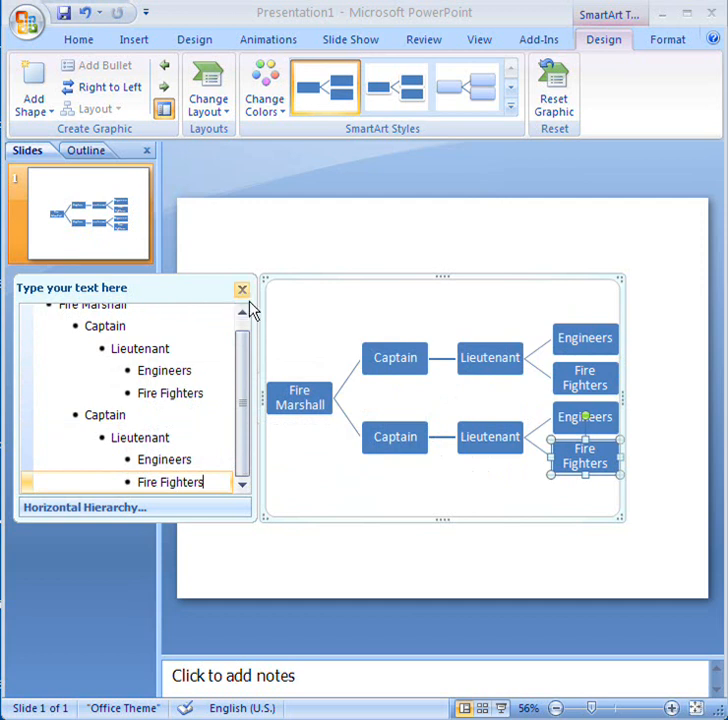
pyautogui.click(241, 289)
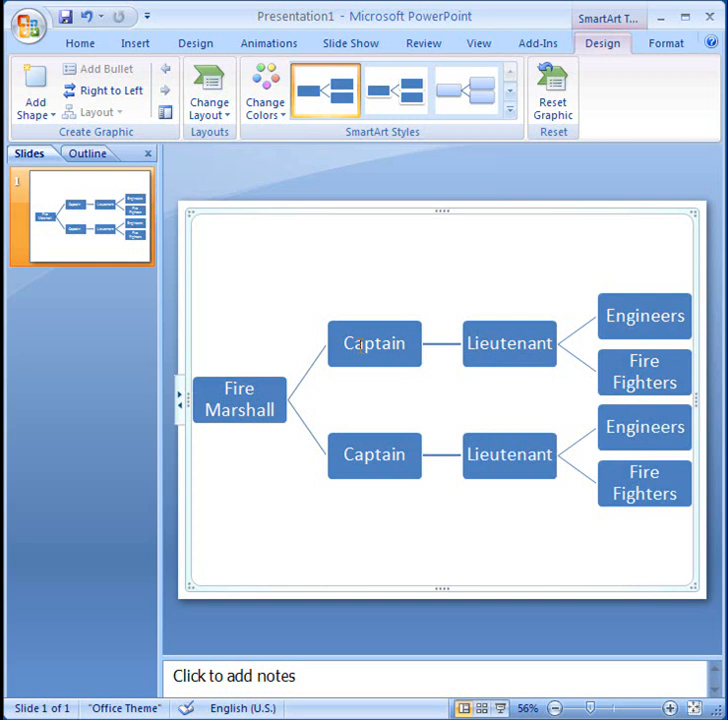
# Select the upper Captain box and show the Add Shape options.
pyautogui.click(374, 343)
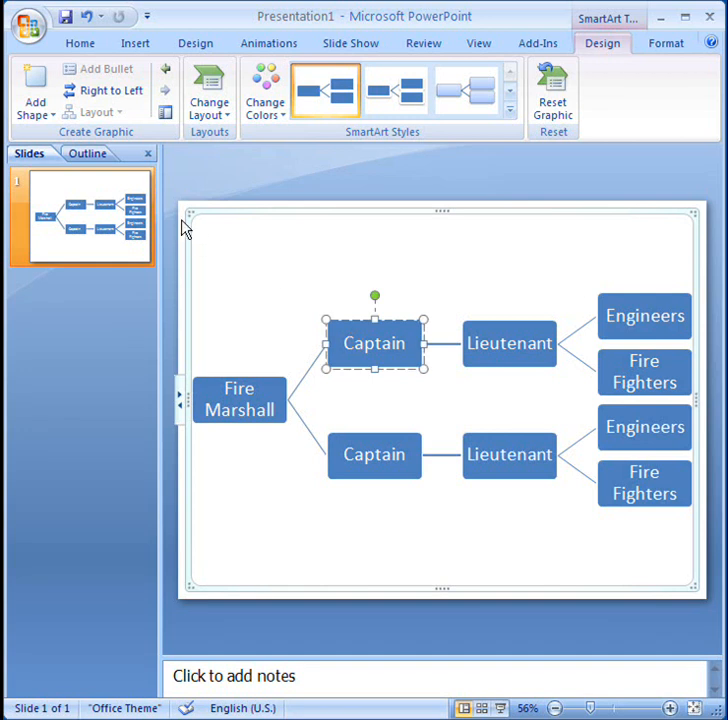
pyautogui.click(34, 95)
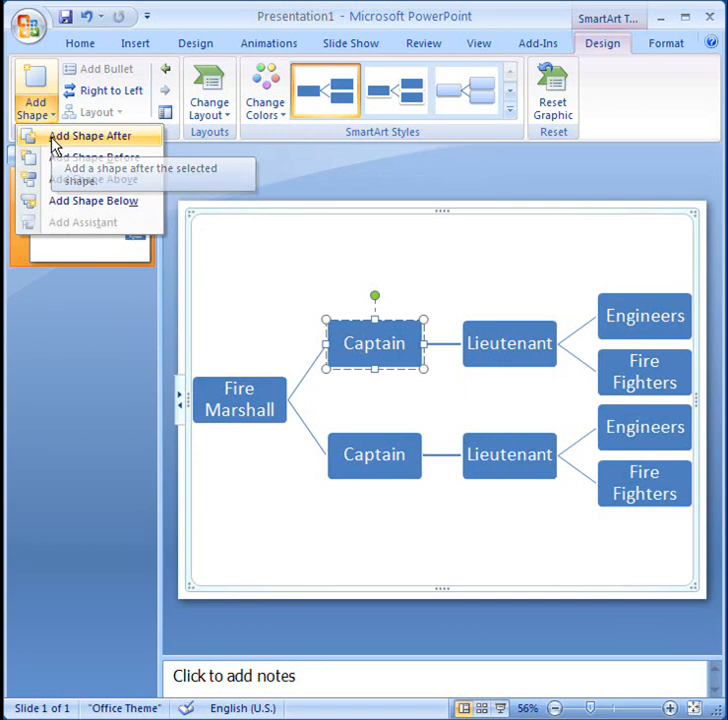
# Label the new box 'Assistant Fire Marshall' in the Text Pane and close it.
pyautogui.click(90, 136)
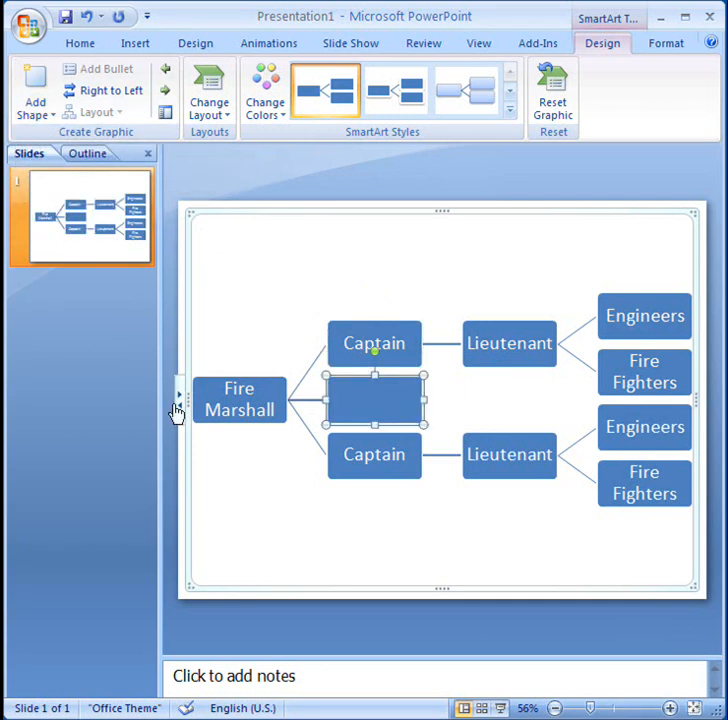
pyautogui.write('A')
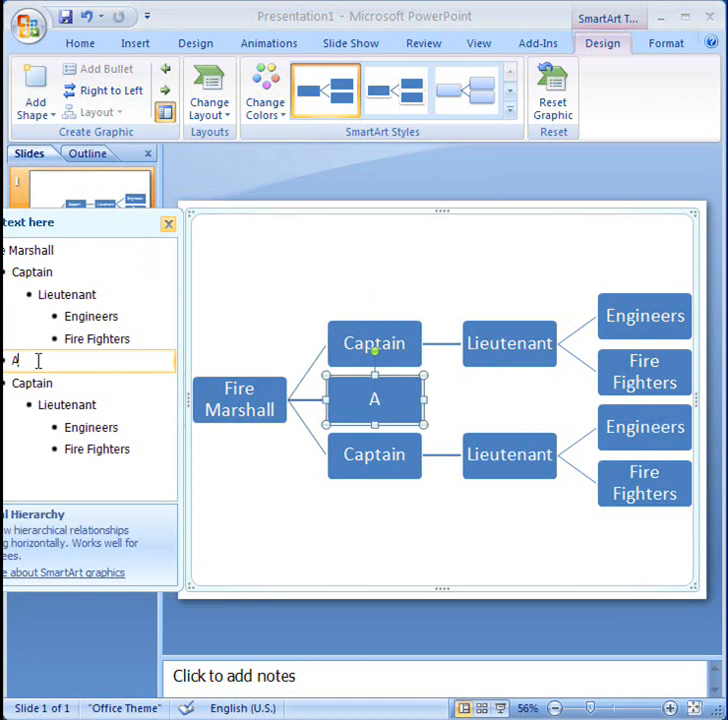
pyautogui.write('ssist')
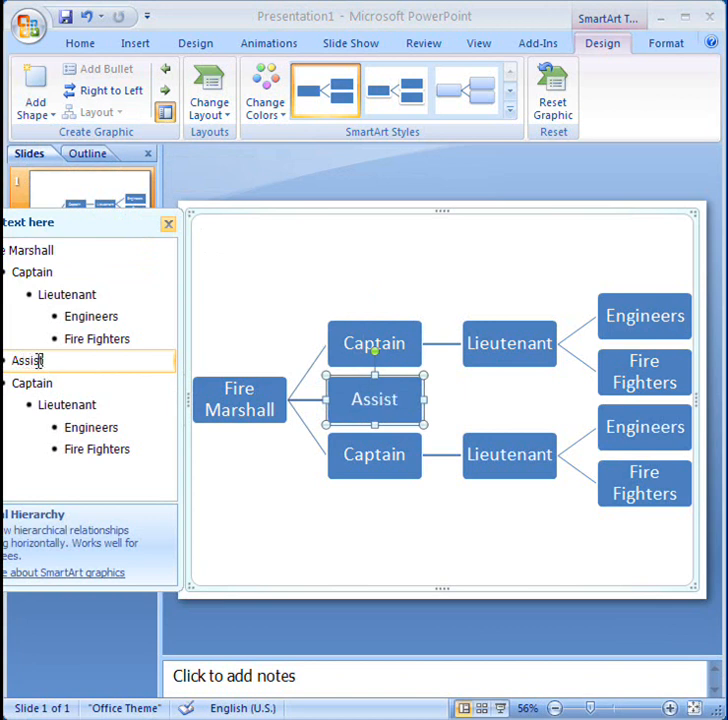
pyautogui.write('tant')
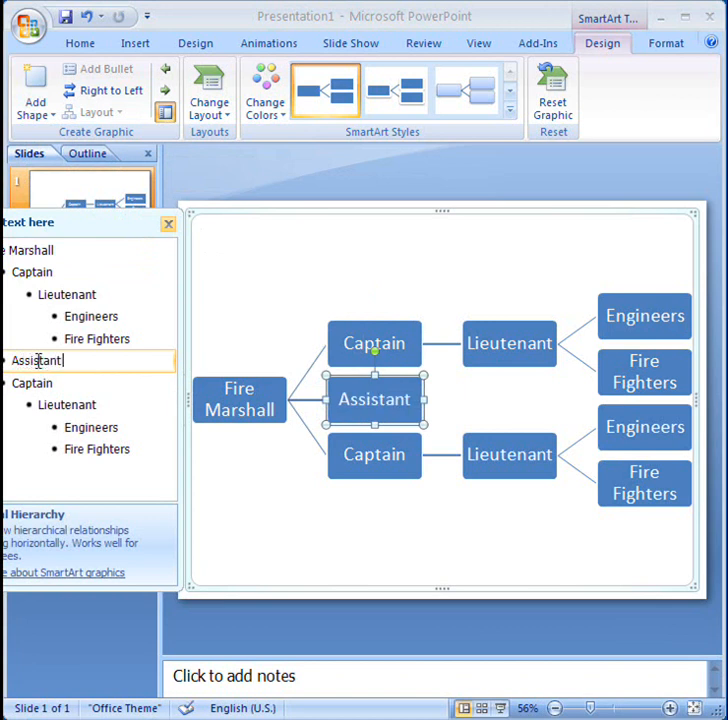
pyautogui.write('Fire')
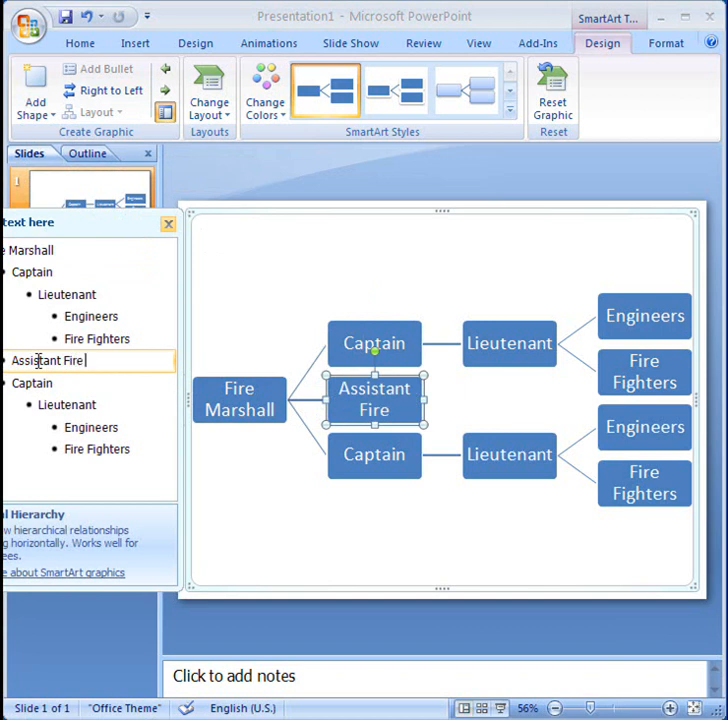
pyautogui.write('Marshall')
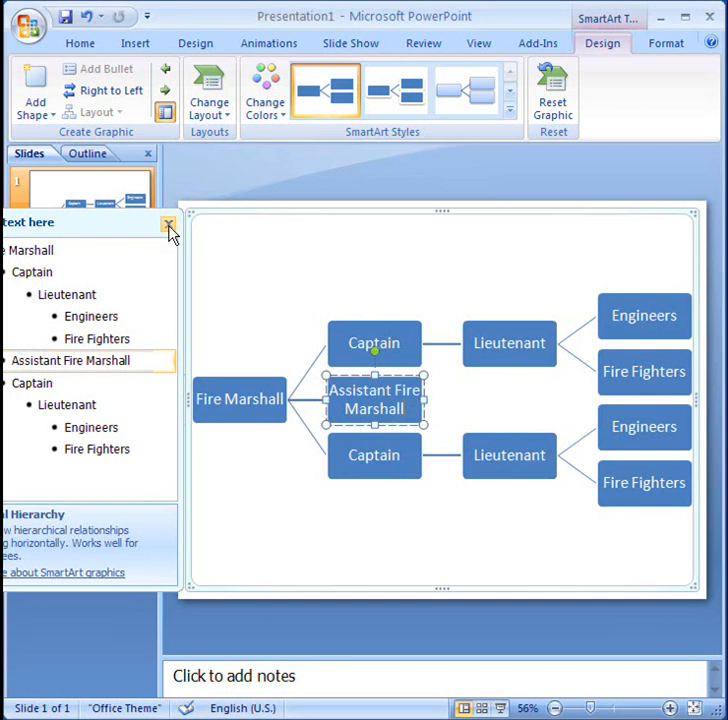
pyautogui.click(169, 224)
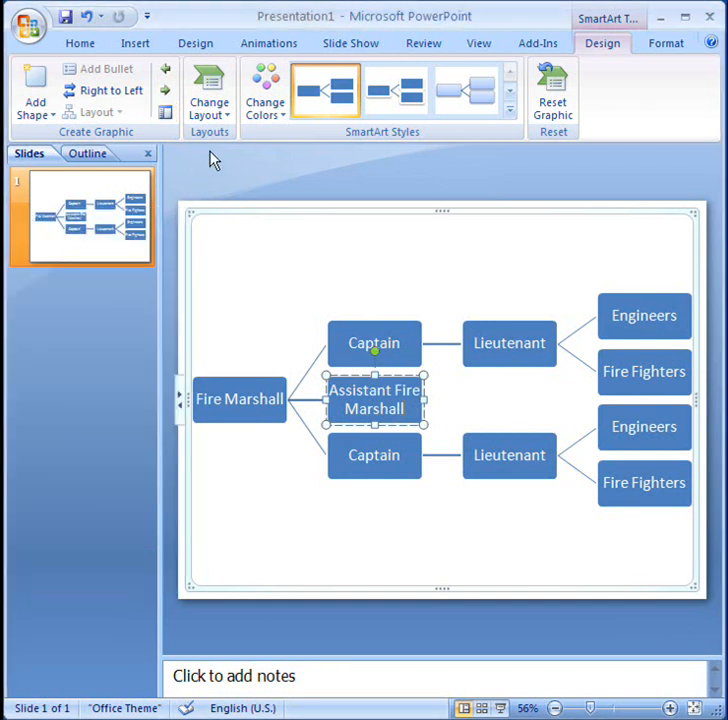
# Change the chart layout to the top-down Hierarchy layout.
pyautogui.click(209, 90)
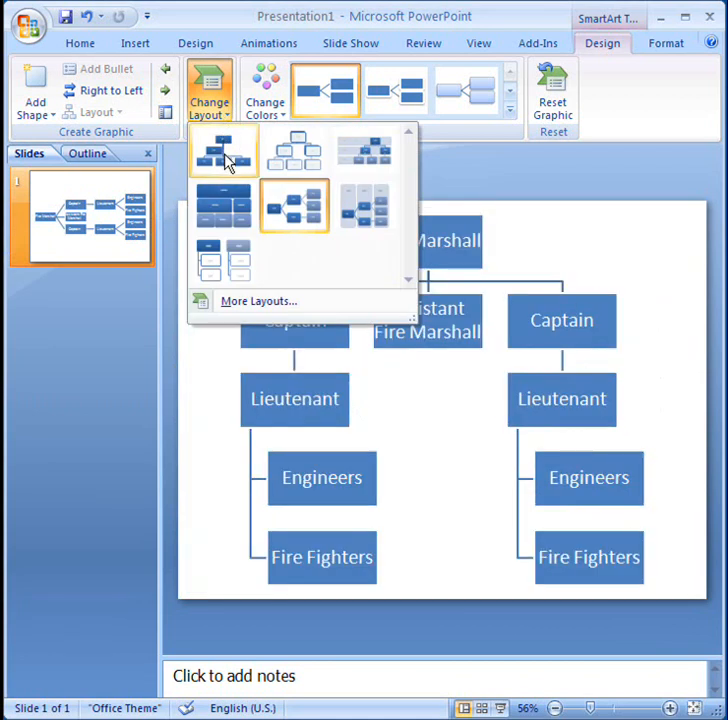
pyautogui.click(223, 205)
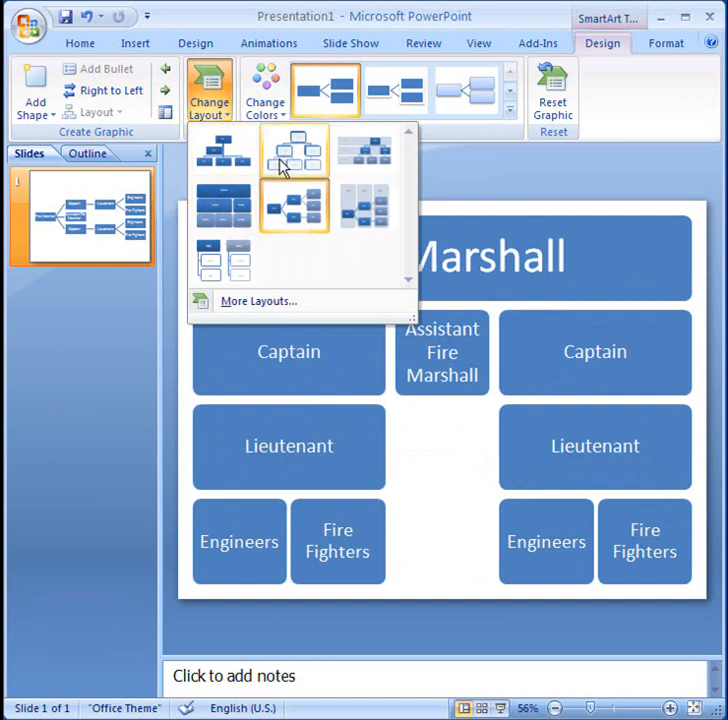
pyautogui.click(294, 160)
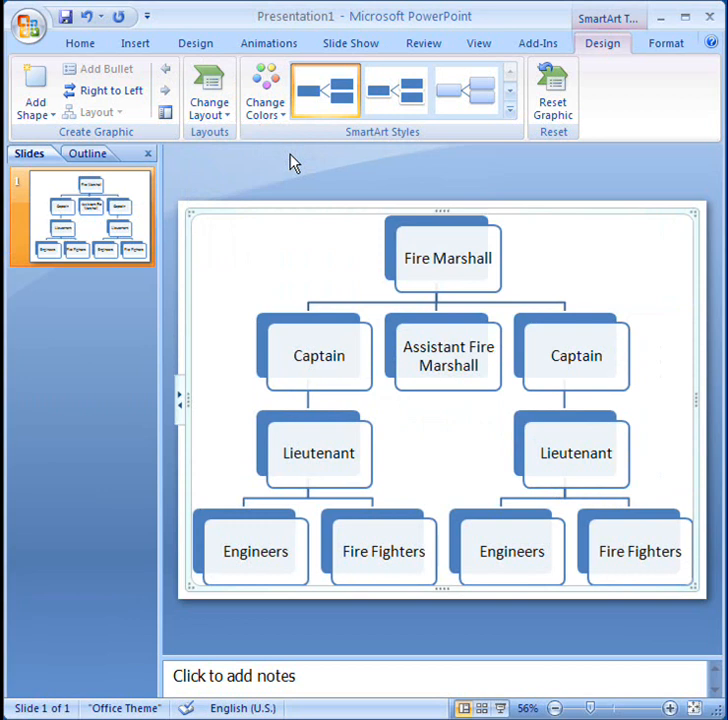
pyautogui.moveTo(265, 105)
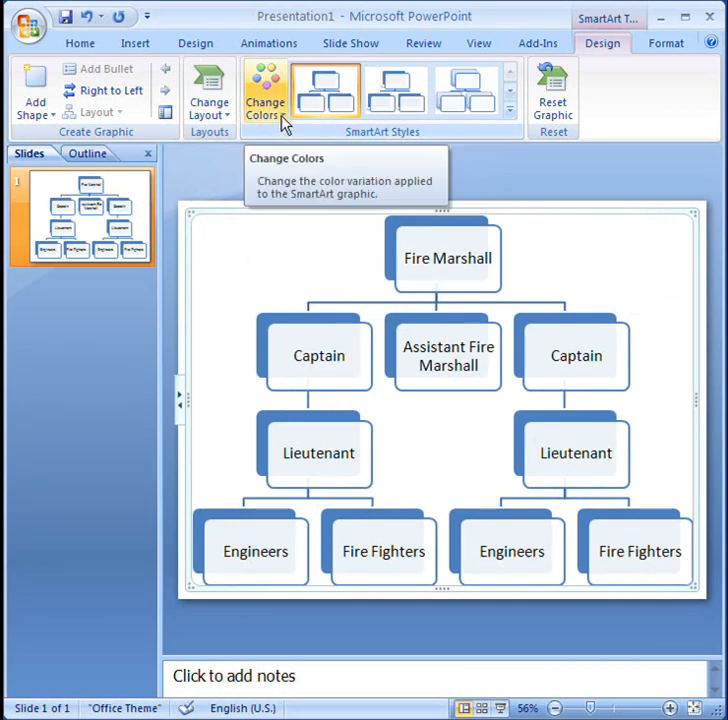
# Recolour the chart with Colored Fill - Accent 3 (green).
pyautogui.click(263, 90)
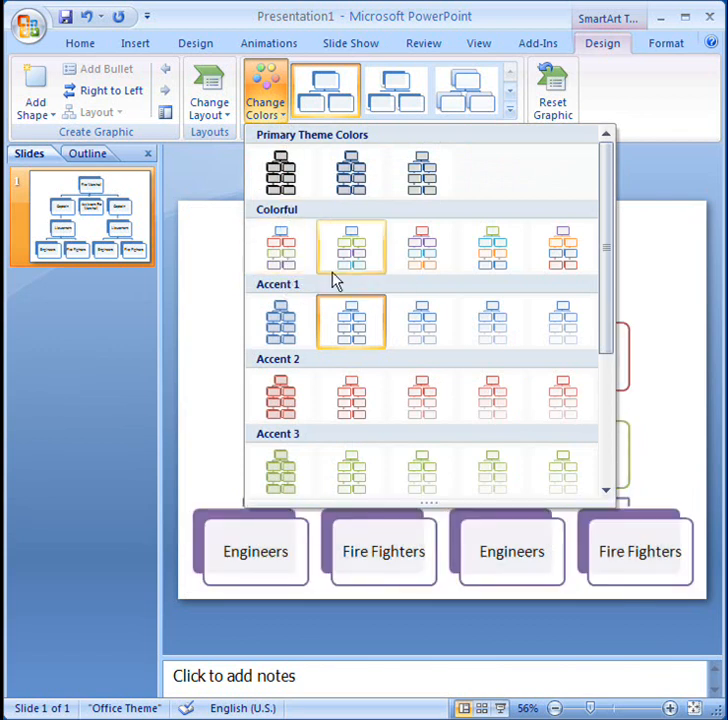
pyautogui.moveTo(423, 322)
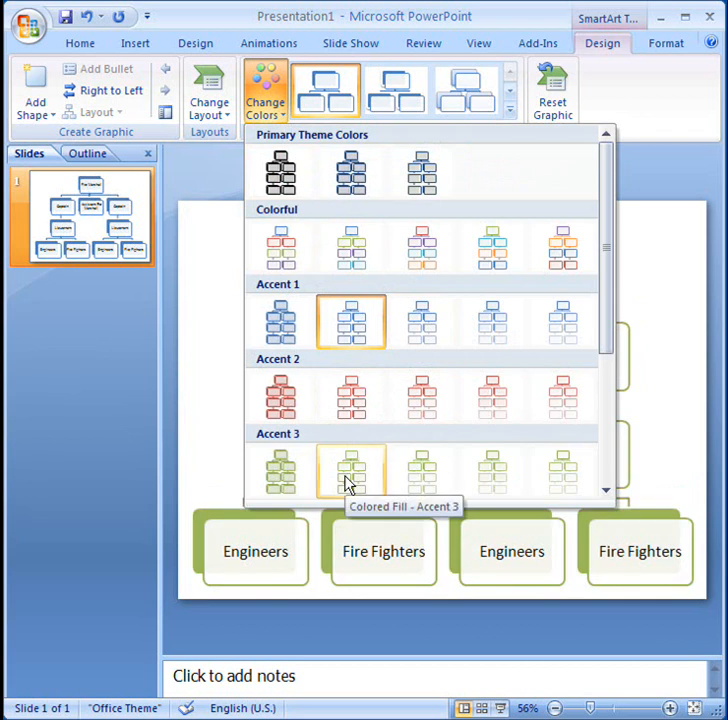
pyautogui.click(350, 470)
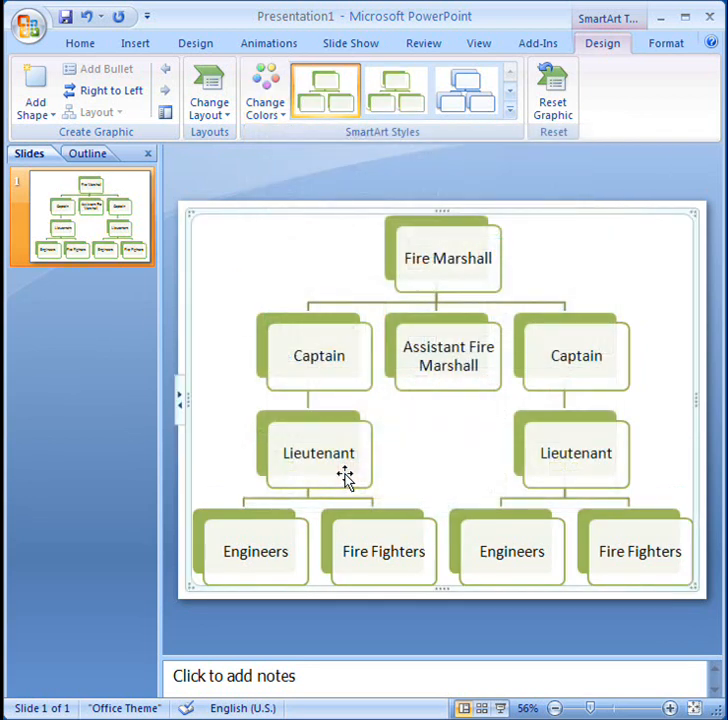
pyautogui.moveTo(505, 130)
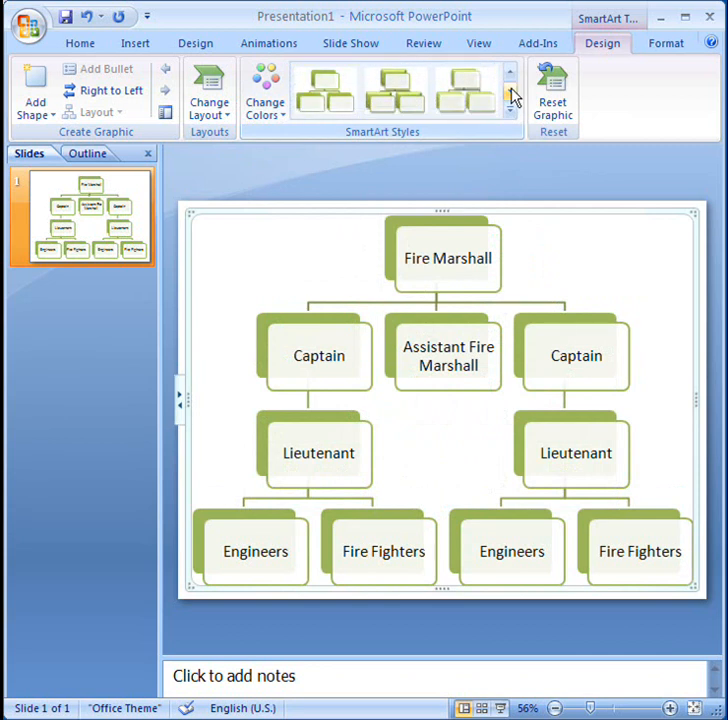
# Apply the 3-D Intense Effect SmartArt style to the chart.
pyautogui.click(464, 90)
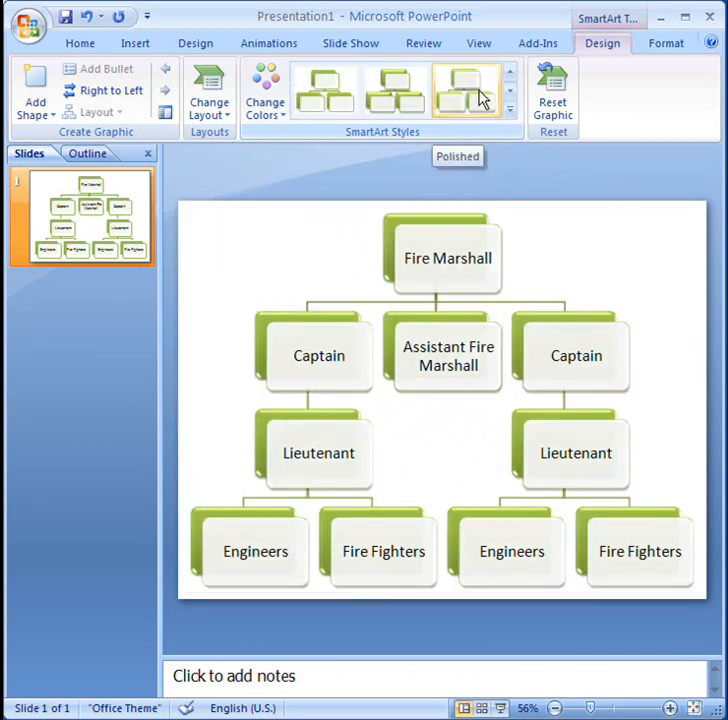
pyautogui.moveTo(393, 96)
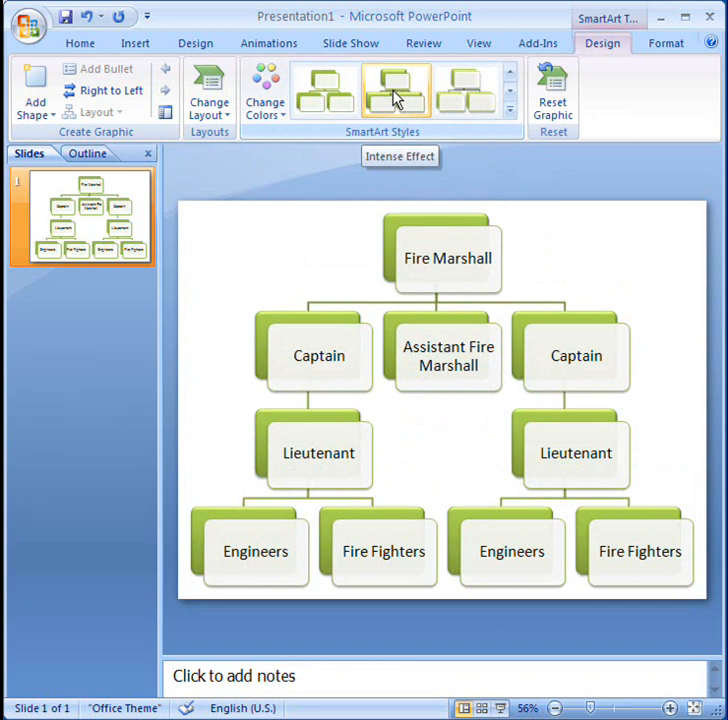
pyautogui.moveTo(320, 90)
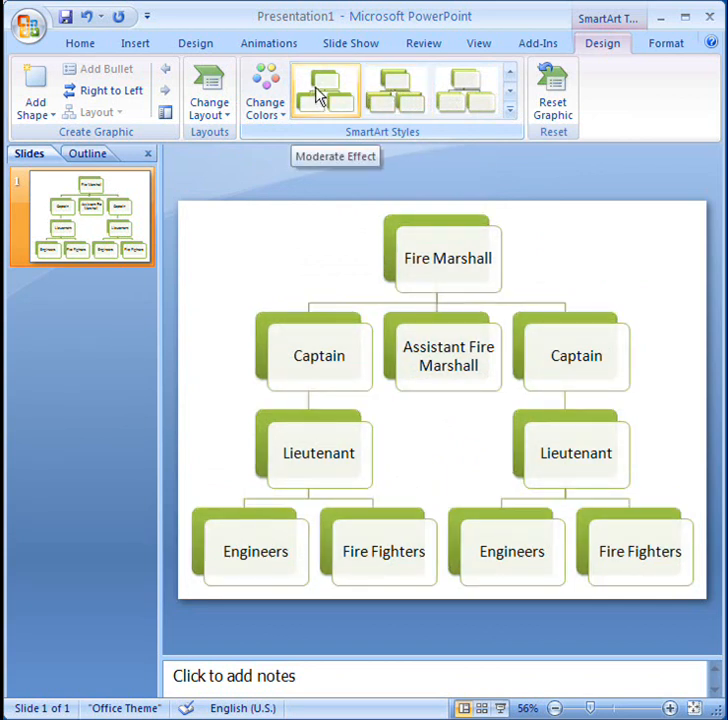
pyautogui.click(394, 88)
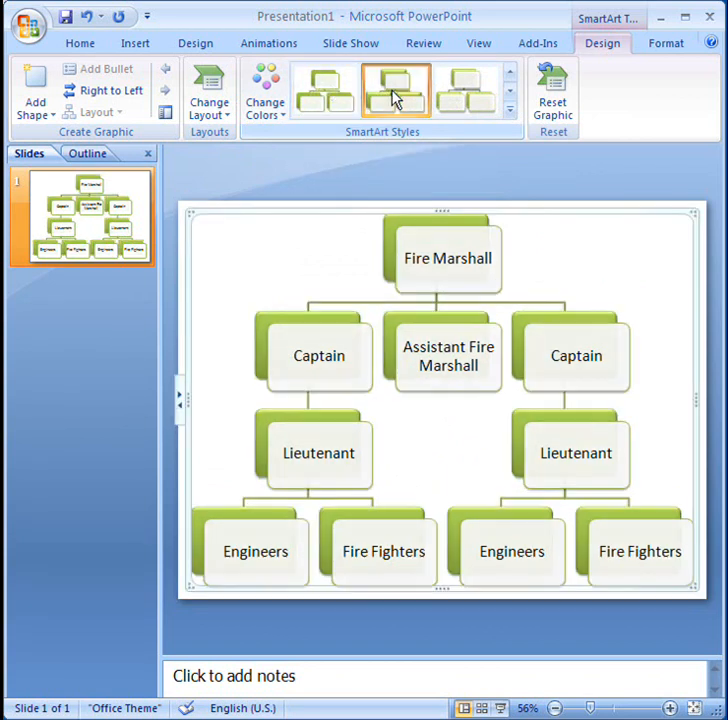